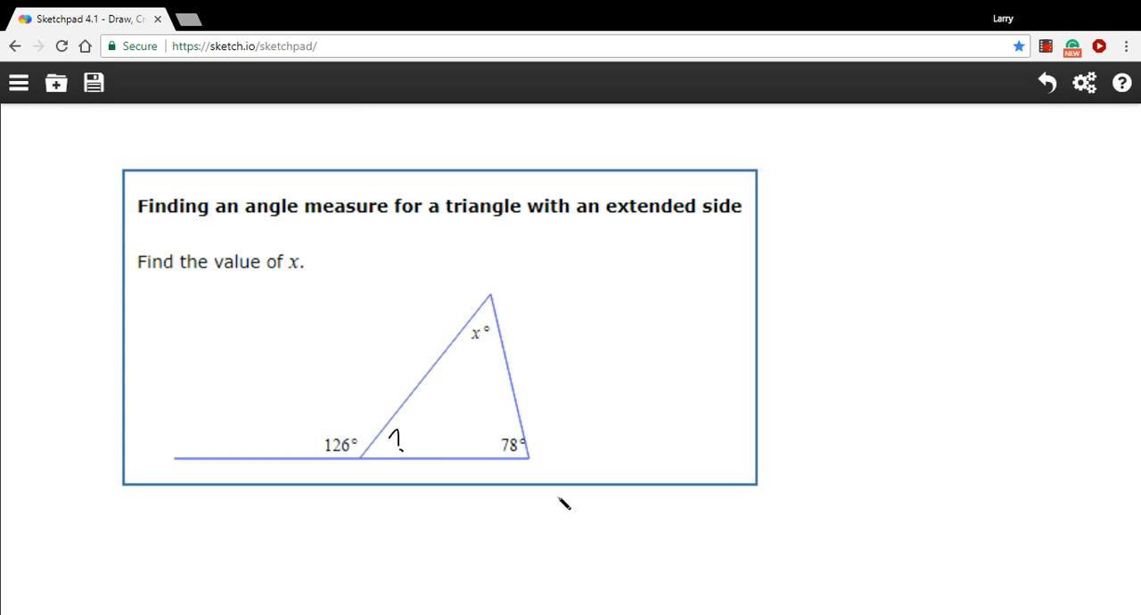
{"action": "mouse_move", "coordinate": [335, 482]}
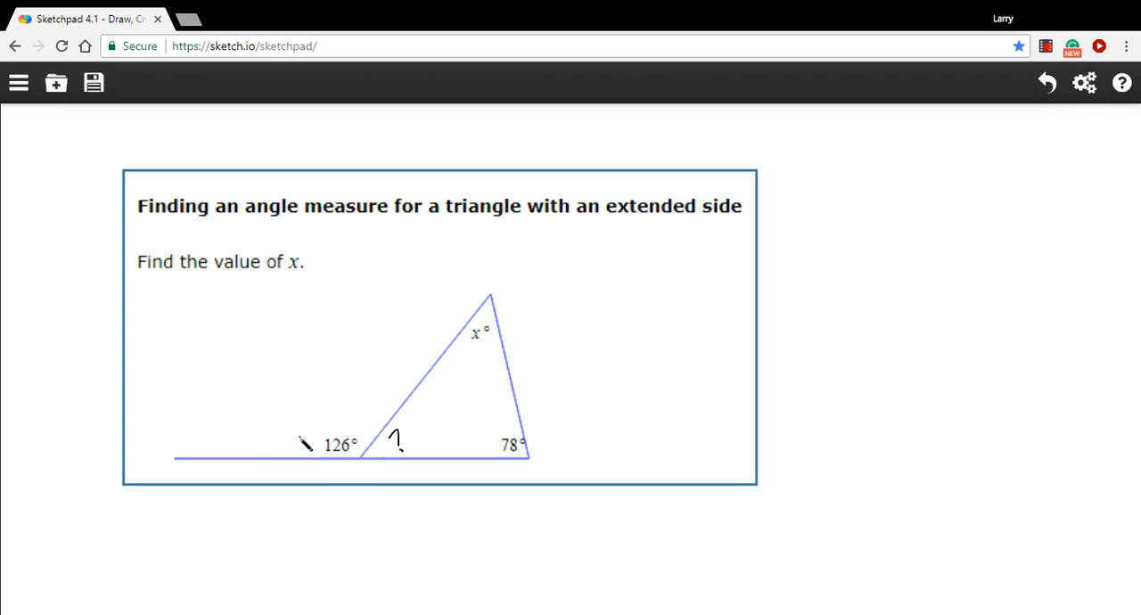
Step: Draw an arc over the 126° angle and mark the adjacent interior angle as its linear pair
{"action": "left_click_drag", "start_coordinate": [307, 442], "coordinate": [384, 439]}
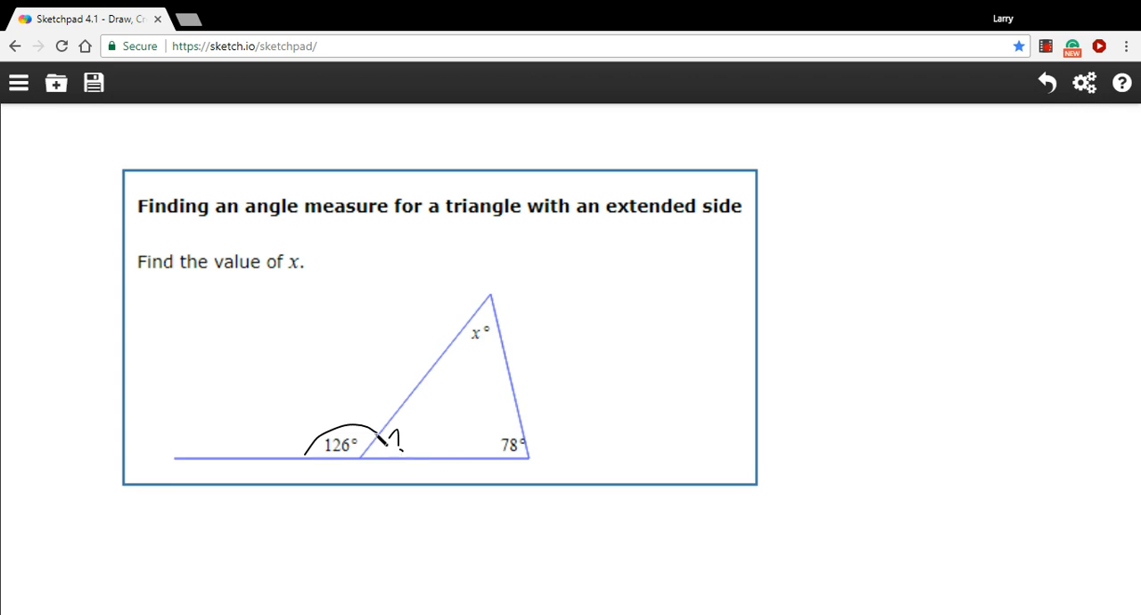
{"action": "left_click_drag", "start_coordinate": [385, 435], "coordinate": [419, 467]}
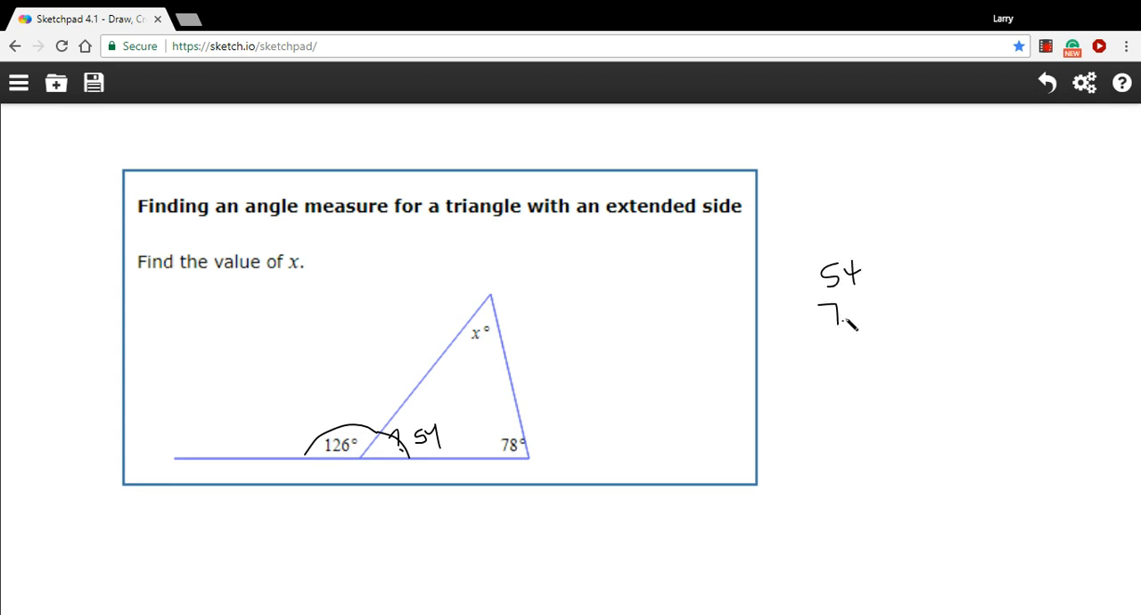
Step: Write 54 + 78 stacked at the right and total it as 132 with the carry
{"action": "left_click_drag", "start_coordinate": [847, 315], "coordinate": [901, 337]}
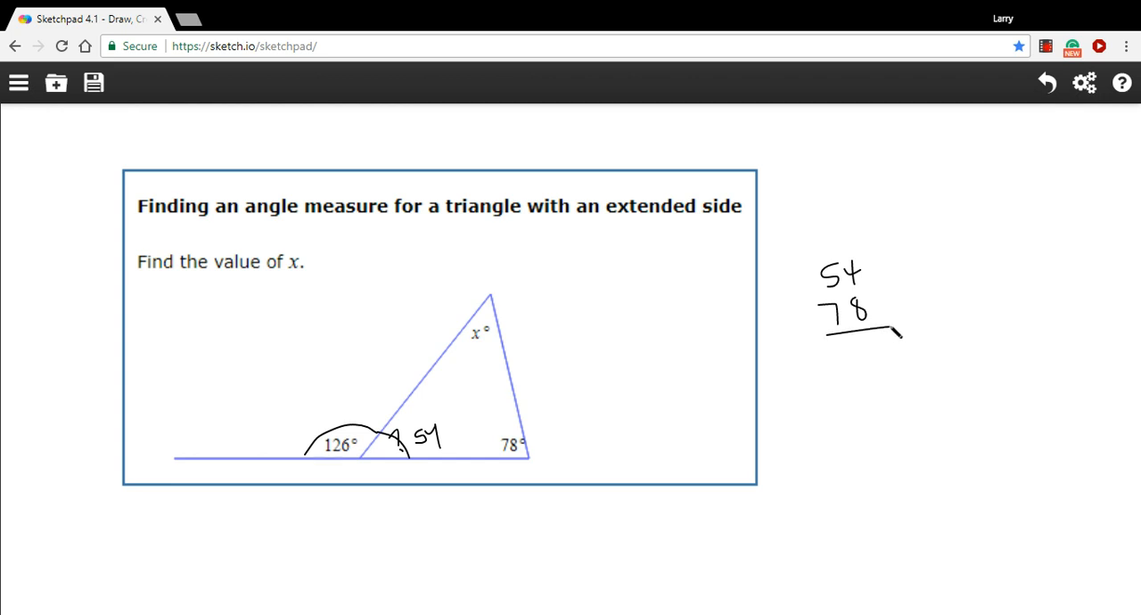
{"action": "left_click_drag", "start_coordinate": [824, 241], "coordinate": [892, 357]}
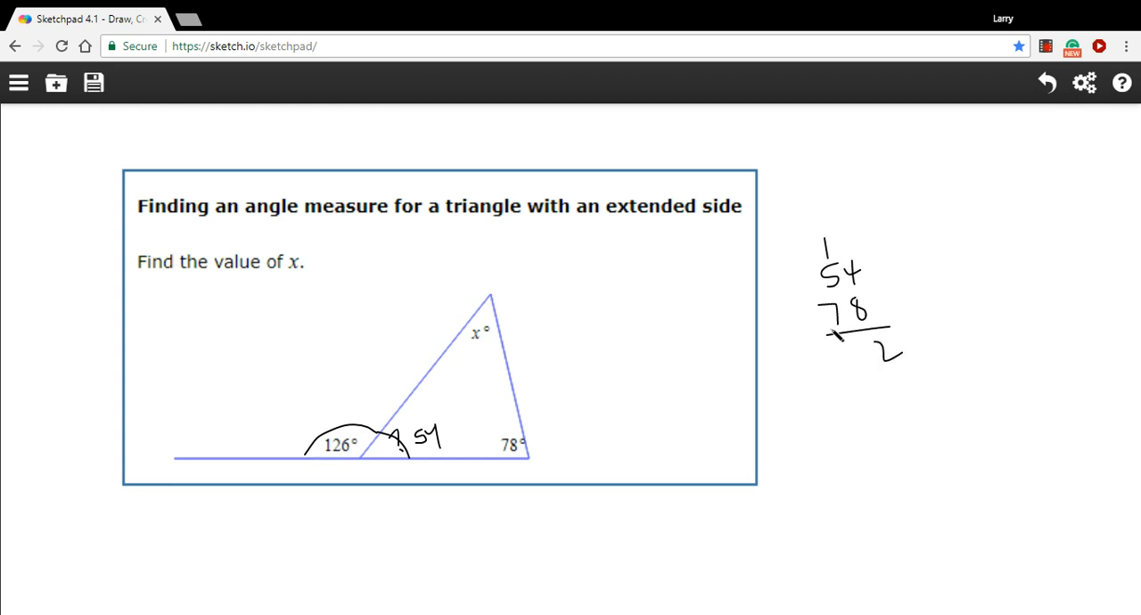
{"action": "left_click_drag", "start_coordinate": [835, 335], "coordinate": [834, 396]}
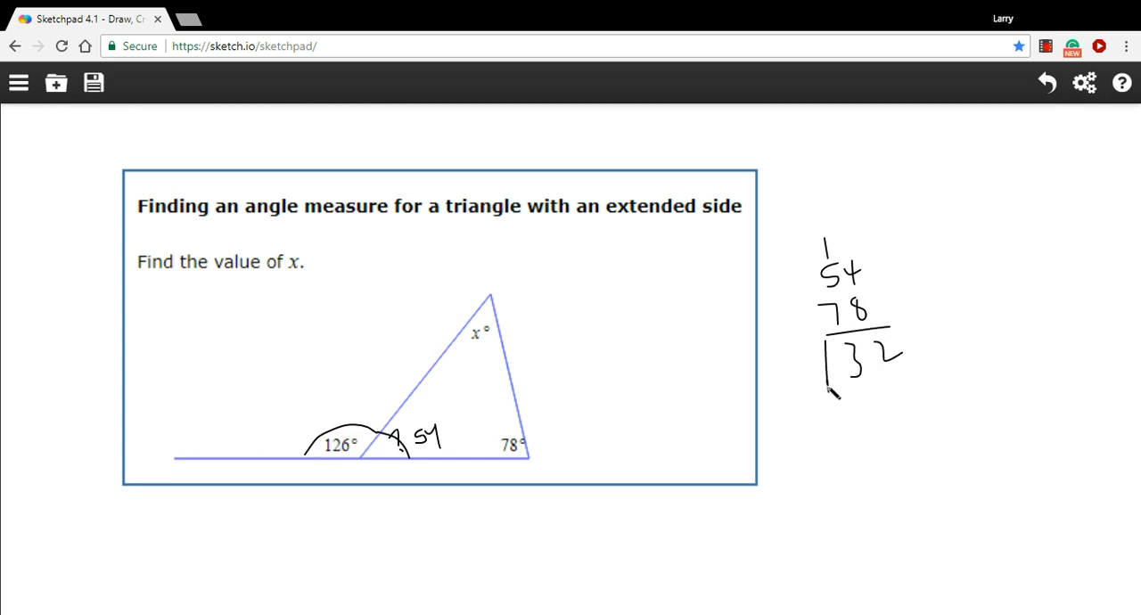